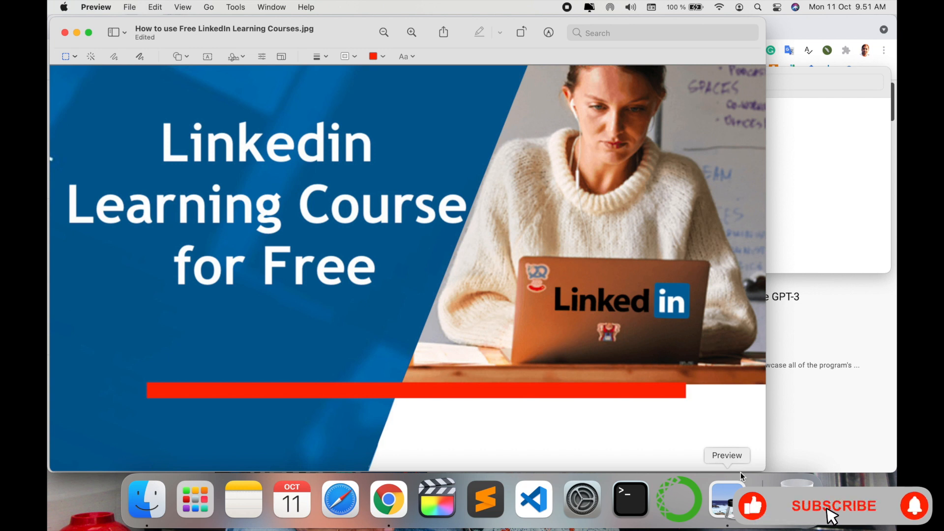
# Step: Open the Research Rocks channel from YouTube results, then start a new blank tab
pyautogui.click(833, 506)
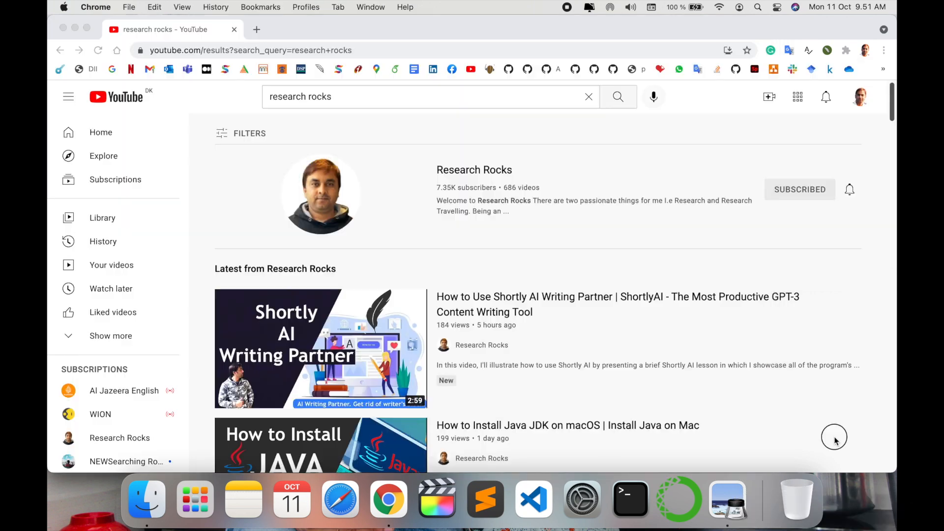
pyautogui.click(474, 169)
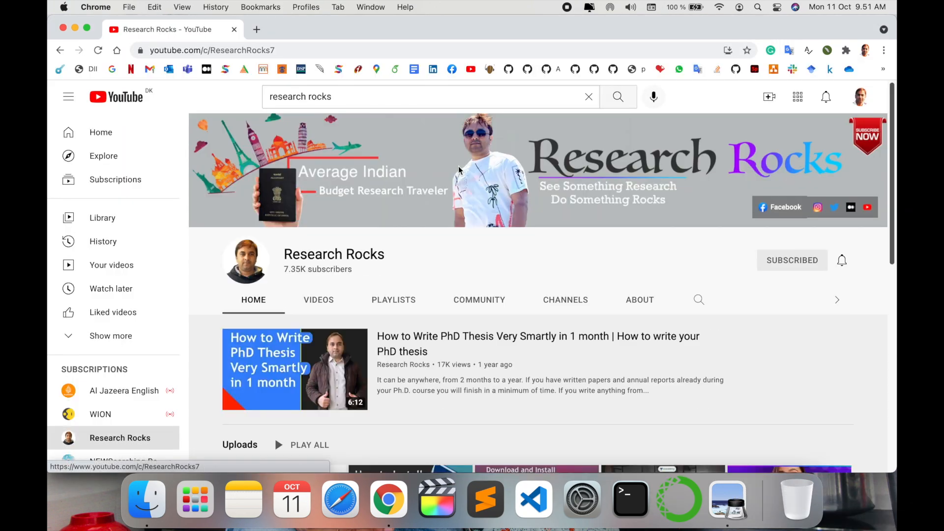
pyautogui.click(397, 29)
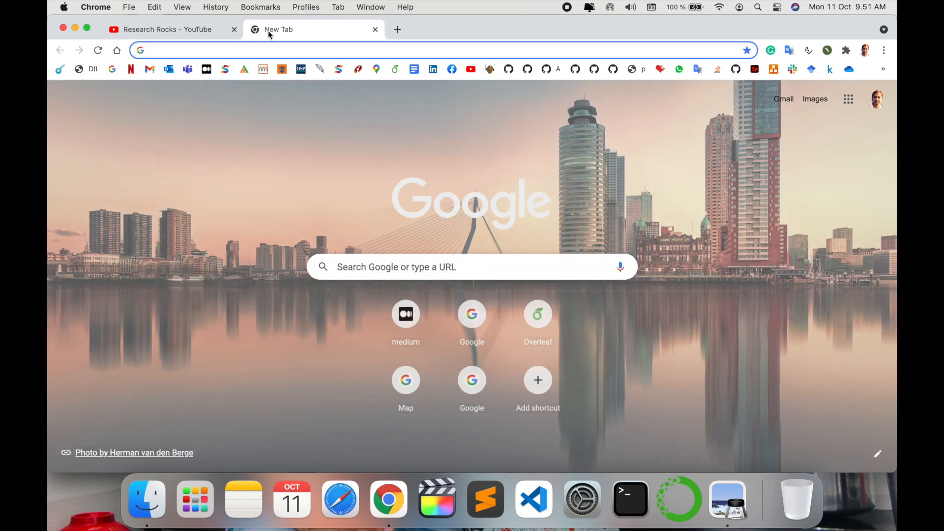
# Step: Load the LinkedIn profile and show the Work panel listing Learning among other products
pyautogui.click(433, 69)
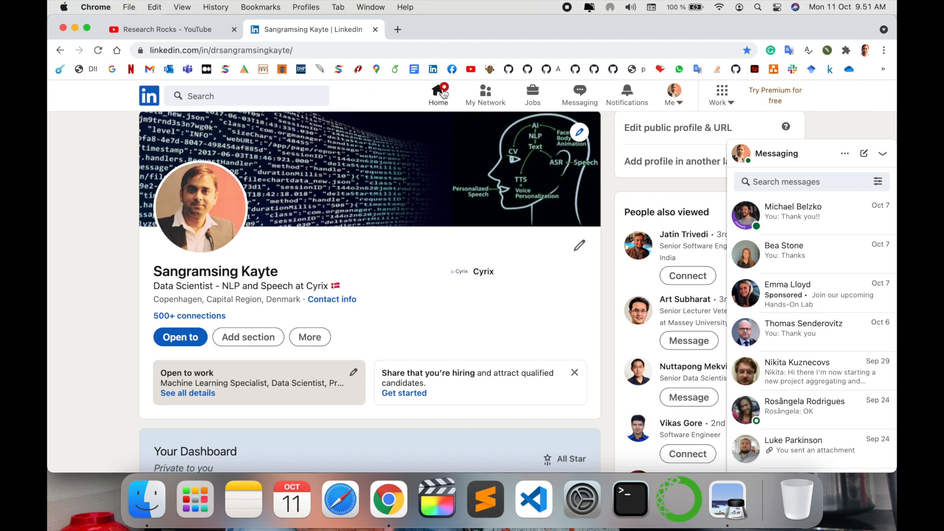
pyautogui.moveTo(485, 95)
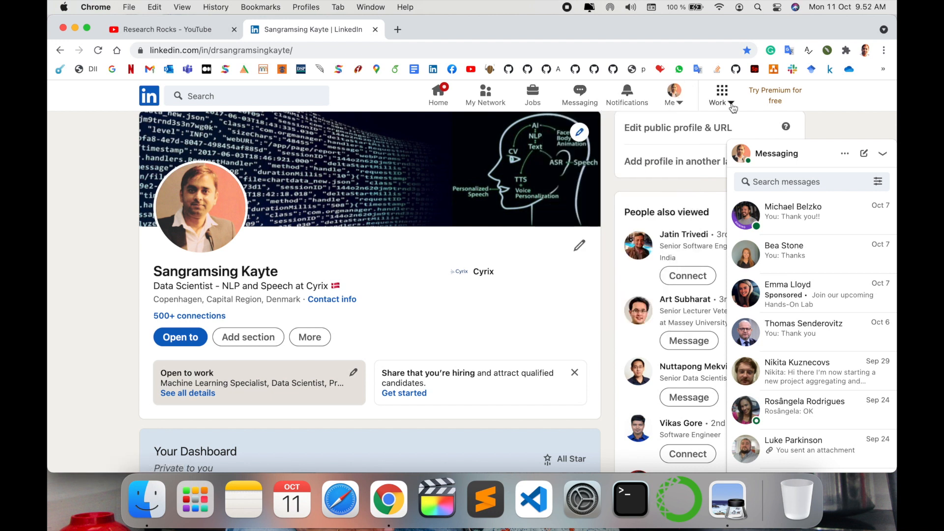
pyautogui.click(721, 91)
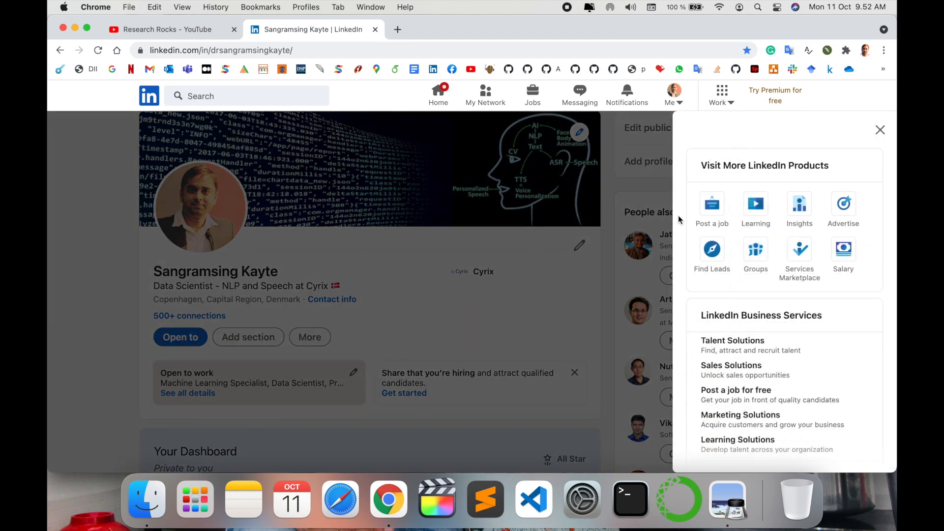
pyautogui.moveTo(755, 204)
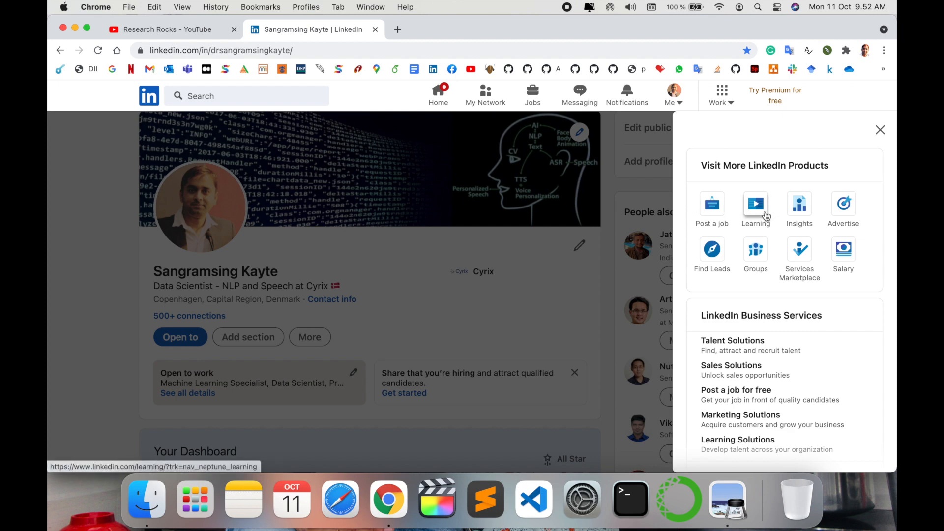
# Step: Launch LinkedIn Learning from the Work products panel into its own tab
pyautogui.click(756, 205)
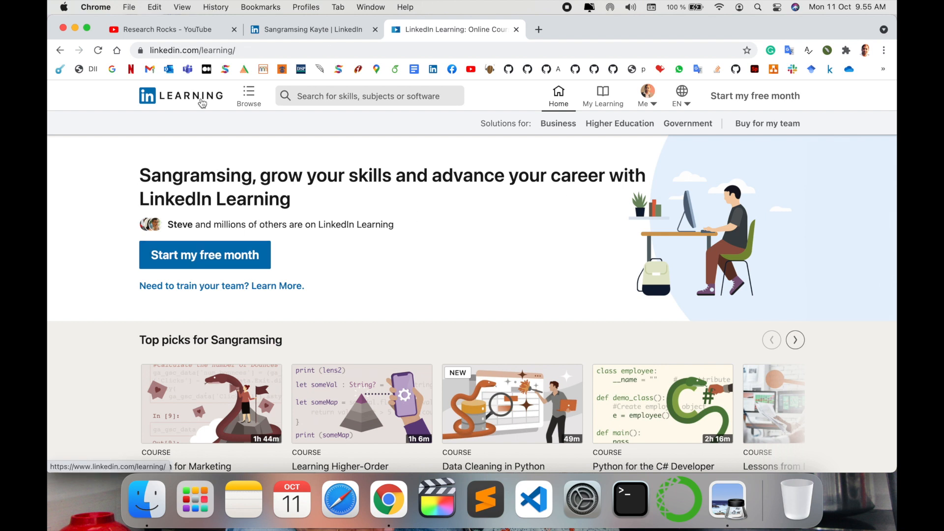
pyautogui.moveTo(386, 154)
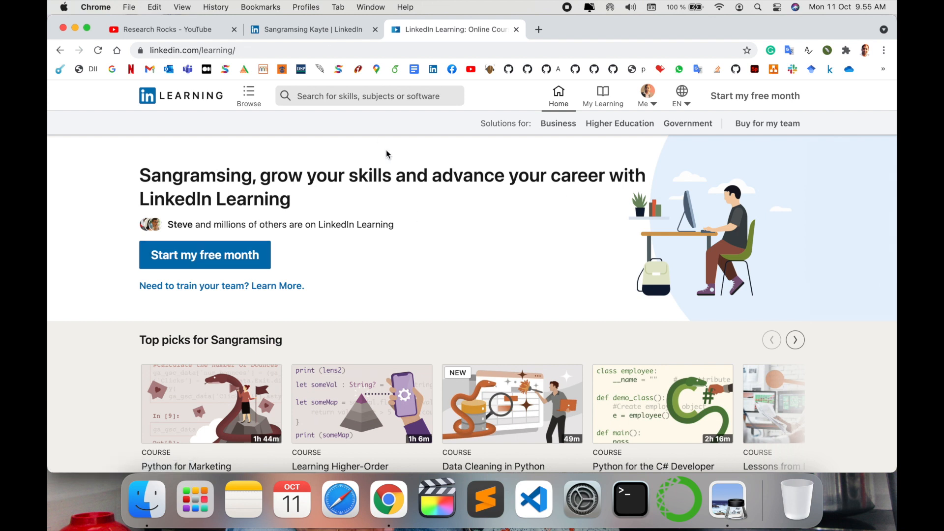
pyautogui.moveTo(338, 102)
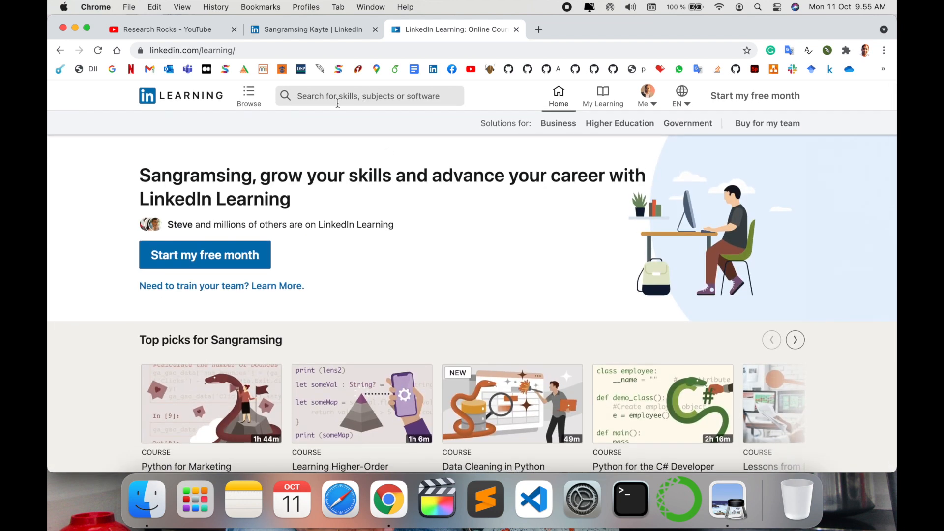
# Step: Search 'python free courses with certificates' and start the Learning Python course
pyautogui.write('python free courses with certificates')
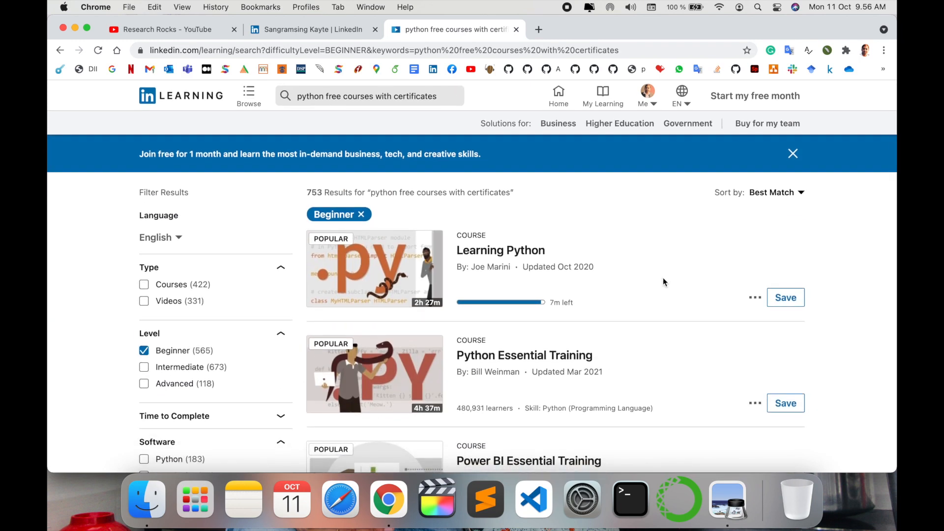
pyautogui.moveTo(501, 250)
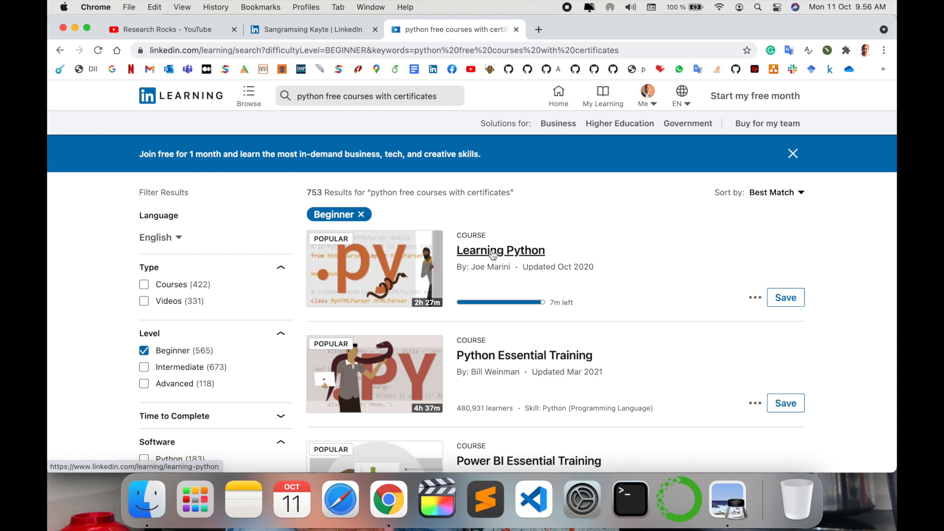
pyautogui.click(501, 250)
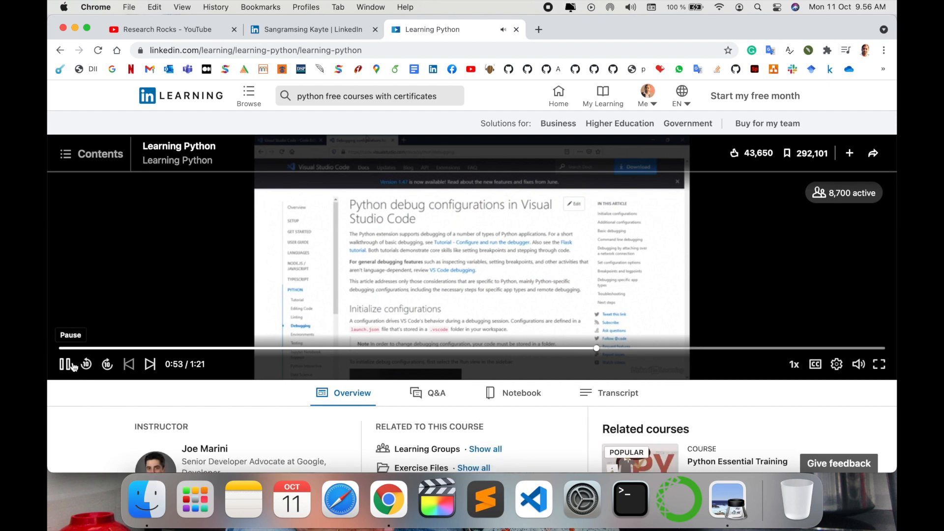
# Step: Look through the course Notebook, Transcript and Q&A, then return to Overview
pyautogui.scroll(-3)
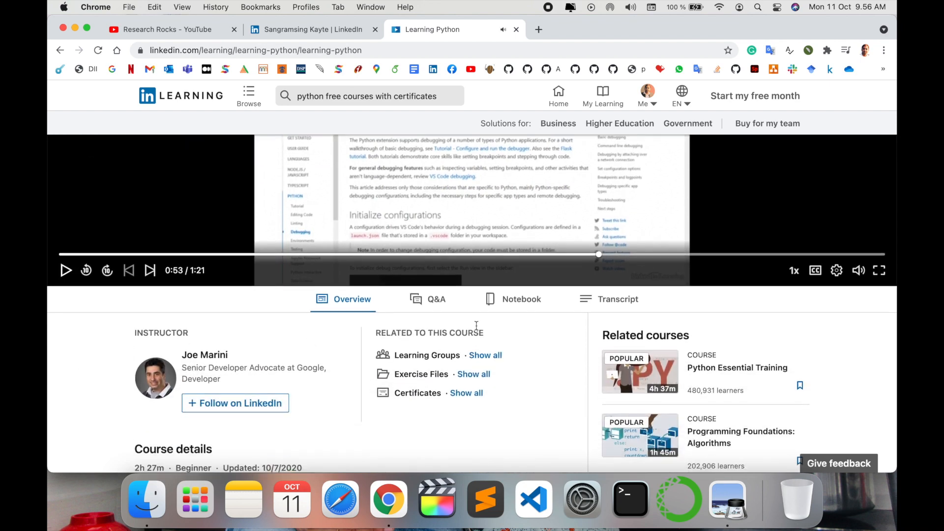
pyautogui.click(511, 299)
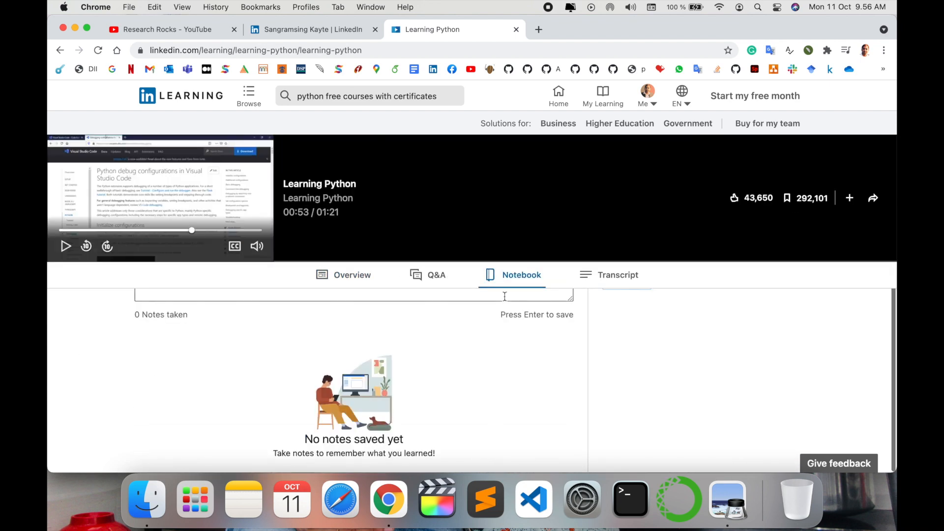
pyautogui.click(617, 274)
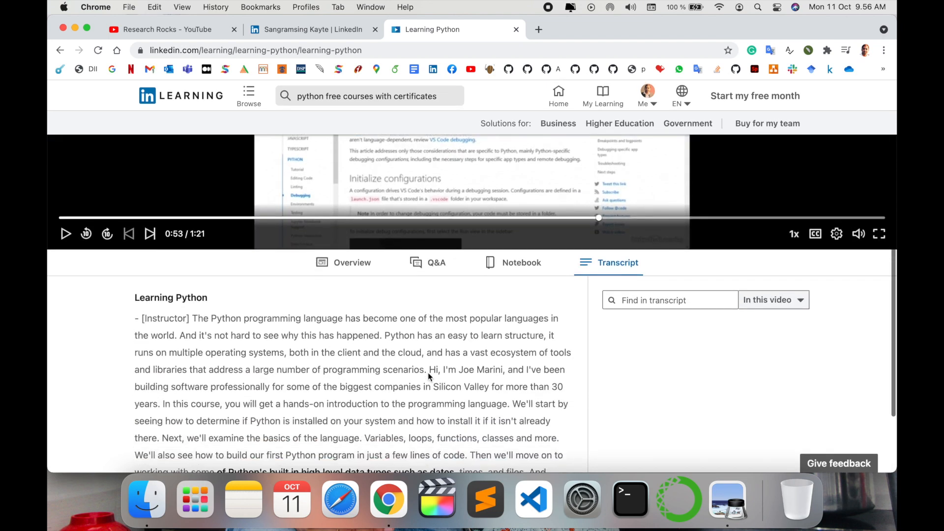
pyautogui.click(435, 263)
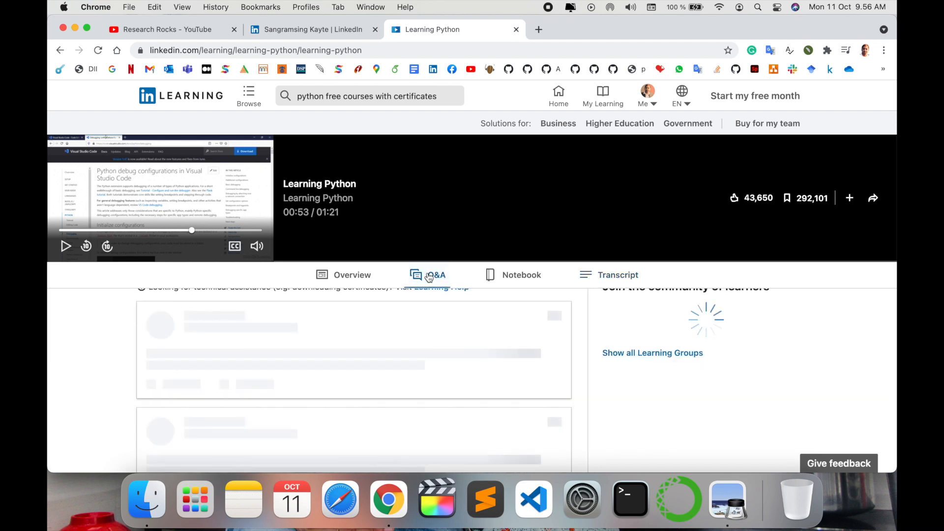
pyautogui.click(428, 275)
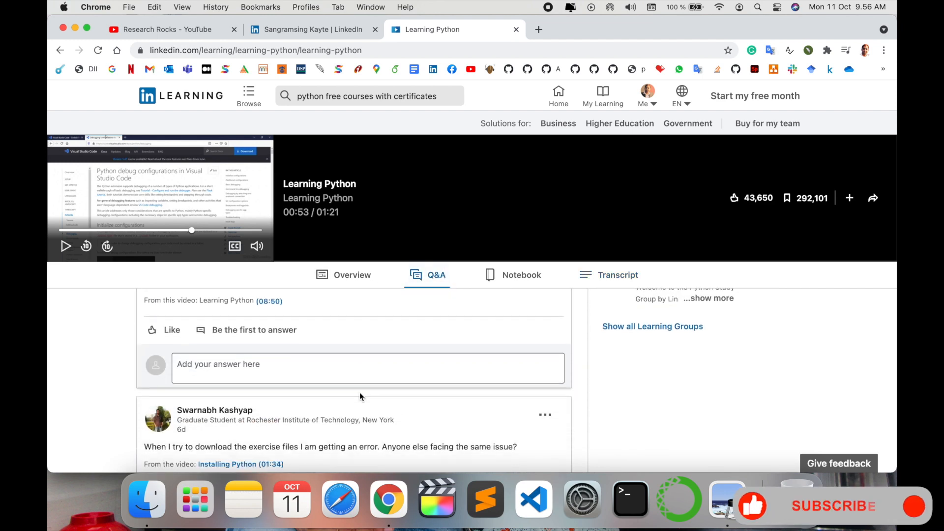
pyautogui.scroll(-3)
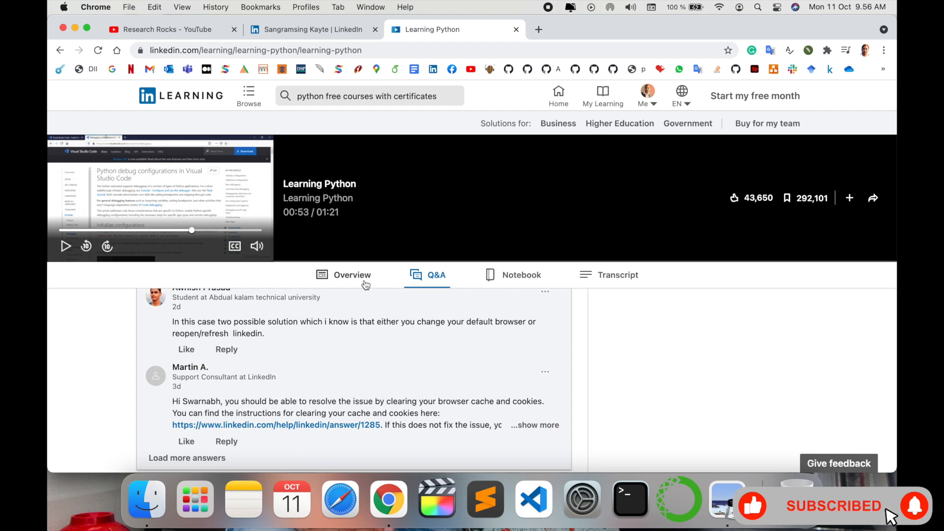
pyautogui.click(352, 274)
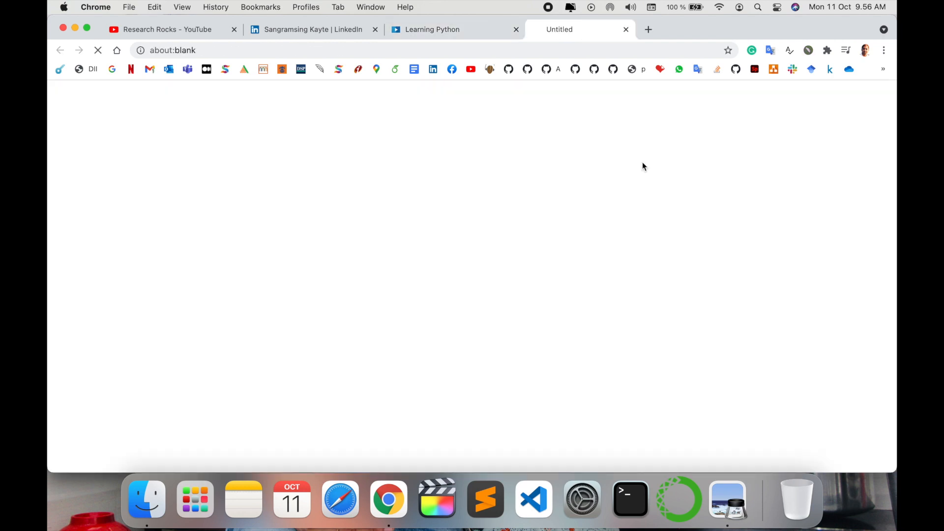
# Step: Download the exercise files and open the Ex_Files Ch2 folder in Finder
pyautogui.click(647, 163)
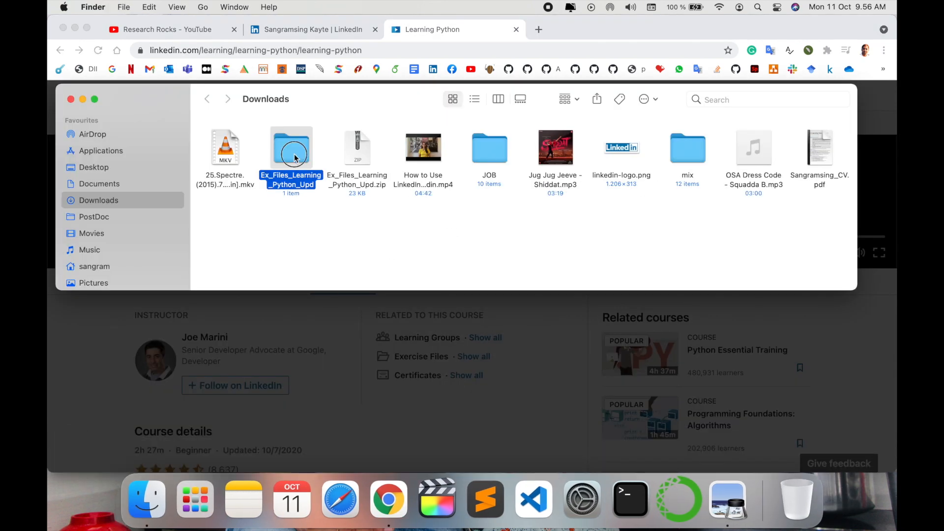
pyautogui.doubleClick(291, 146)
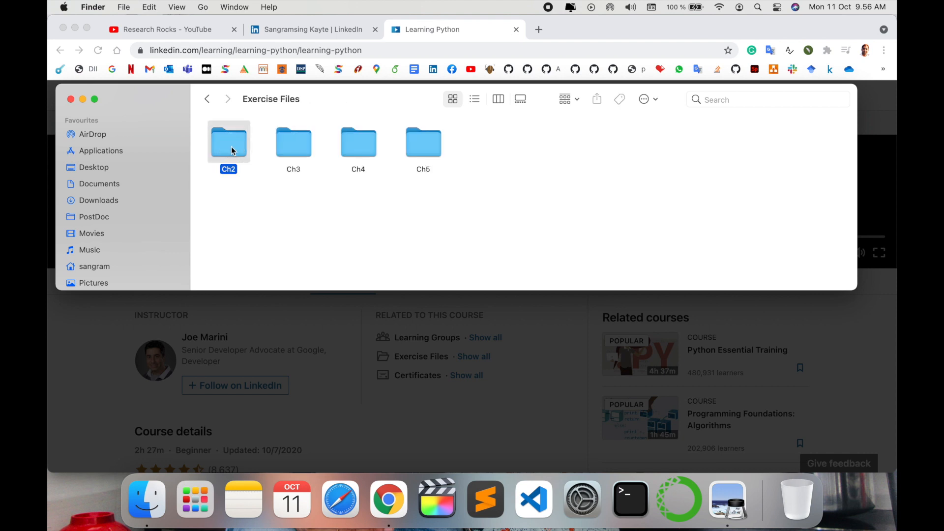
pyautogui.doubleClick(229, 141)
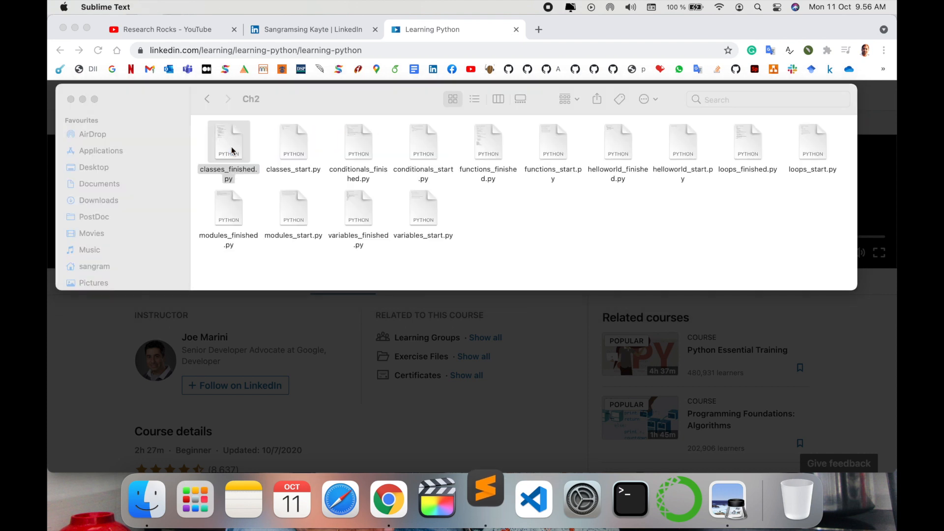
# Step: Open classes_finished.py in Sublime Text and dismiss the GTM executable warning
pyautogui.doubleClick(228, 143)
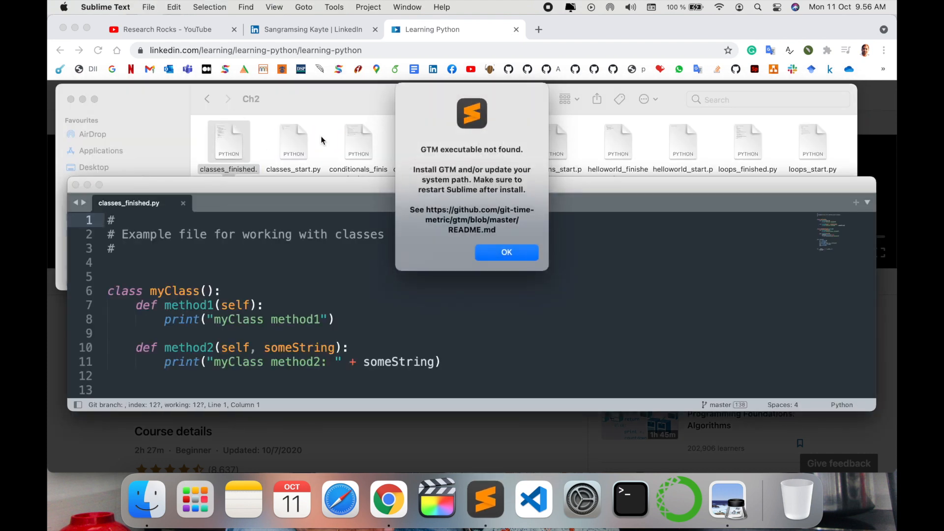
pyautogui.click(506, 253)
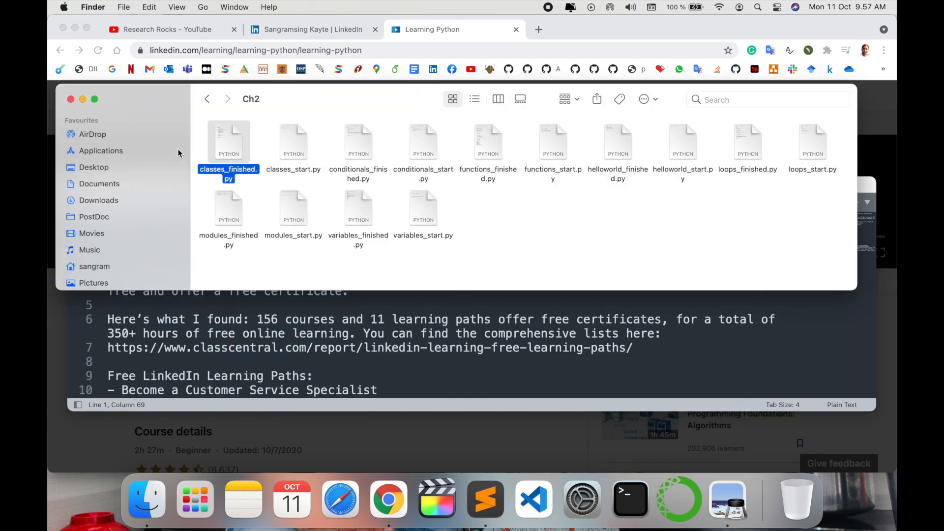
pyautogui.moveTo(346, 266)
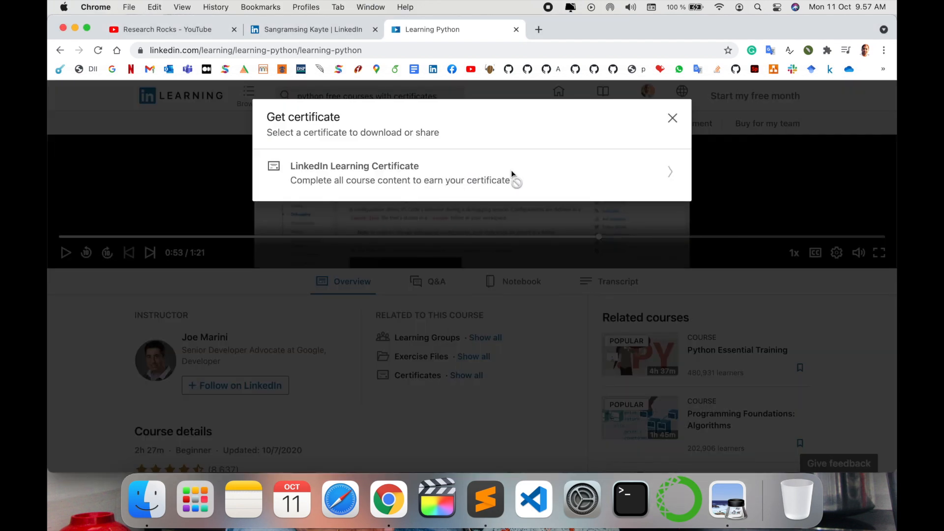
pyautogui.moveTo(494, 187)
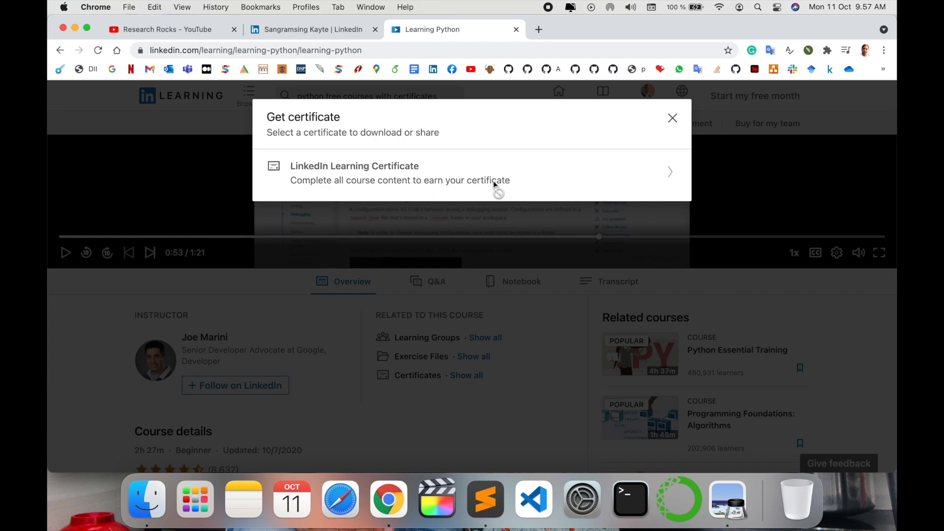
pyautogui.moveTo(422, 205)
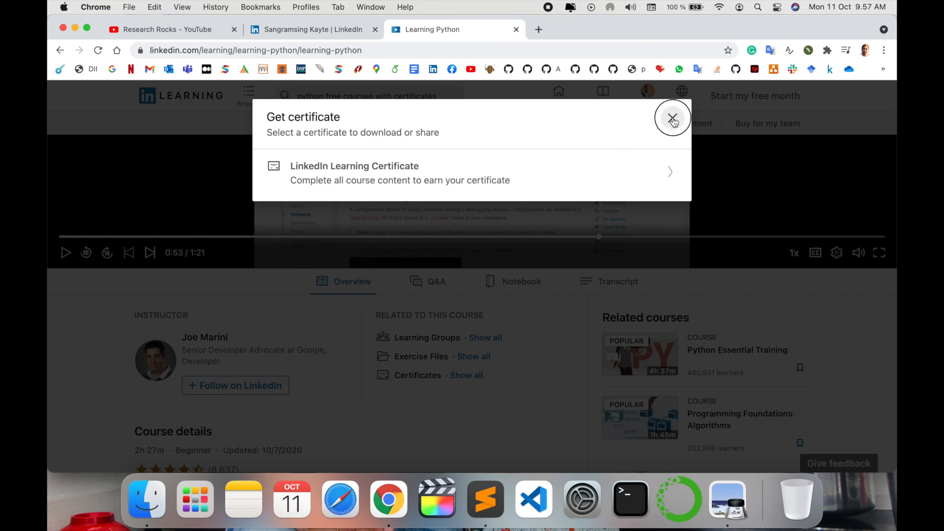
# Step: Dismiss the Get certificate dialog requiring all course content completed
pyautogui.click(672, 119)
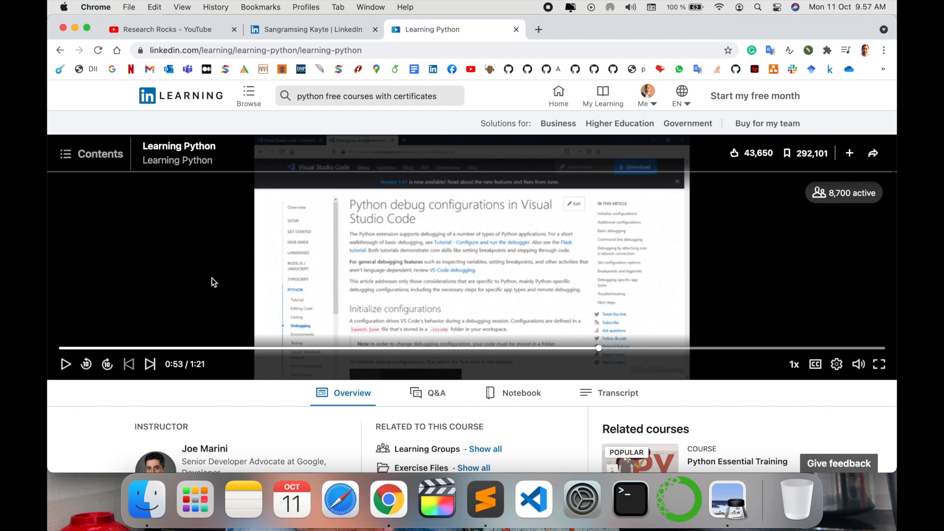
# Step: From the Contents list, load the Python functions lesson and pause its video
pyautogui.click(90, 154)
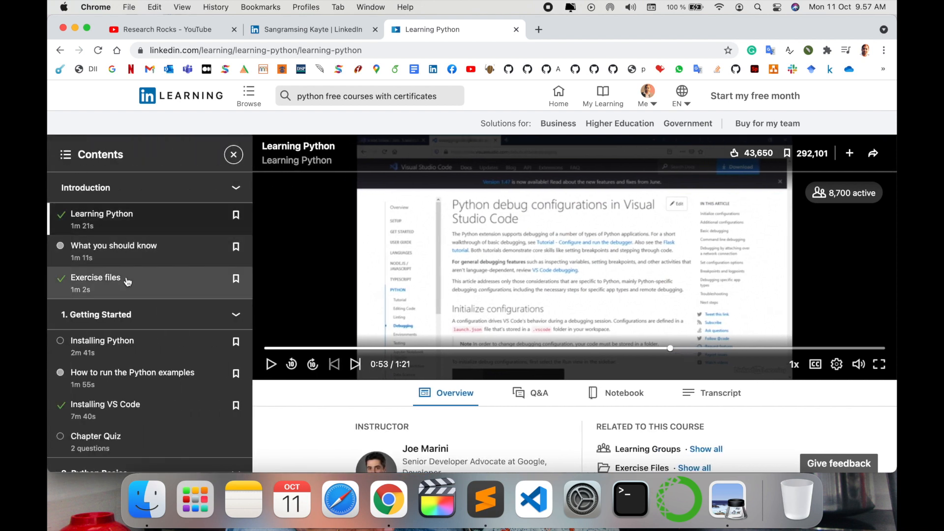
pyautogui.scroll(-3)
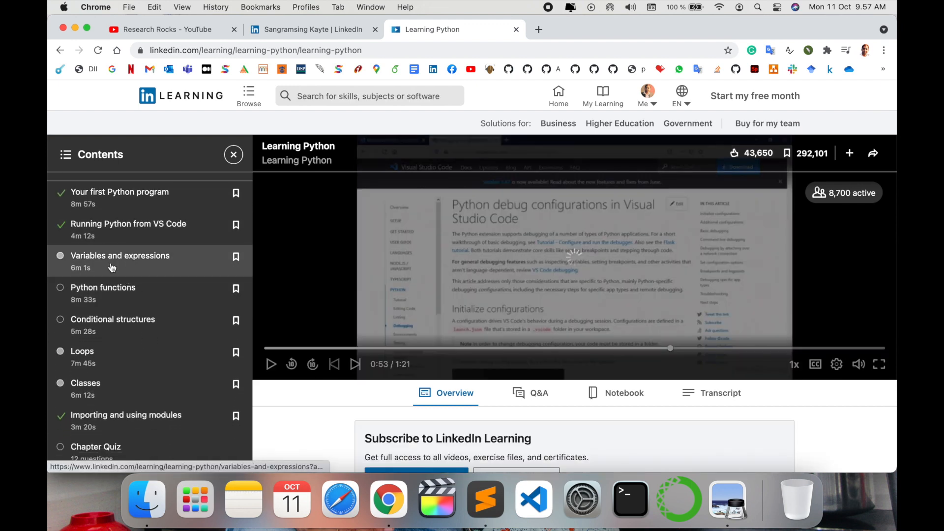
pyautogui.click(120, 256)
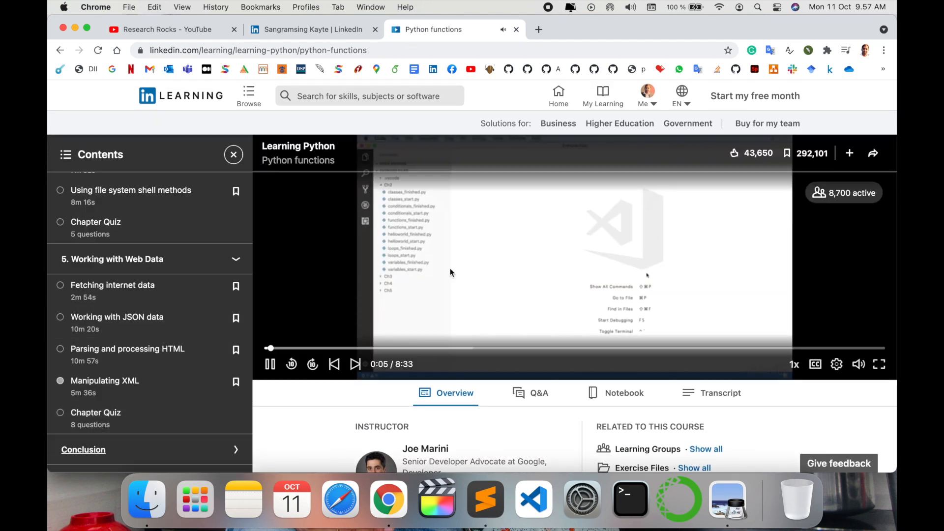
pyautogui.click(270, 364)
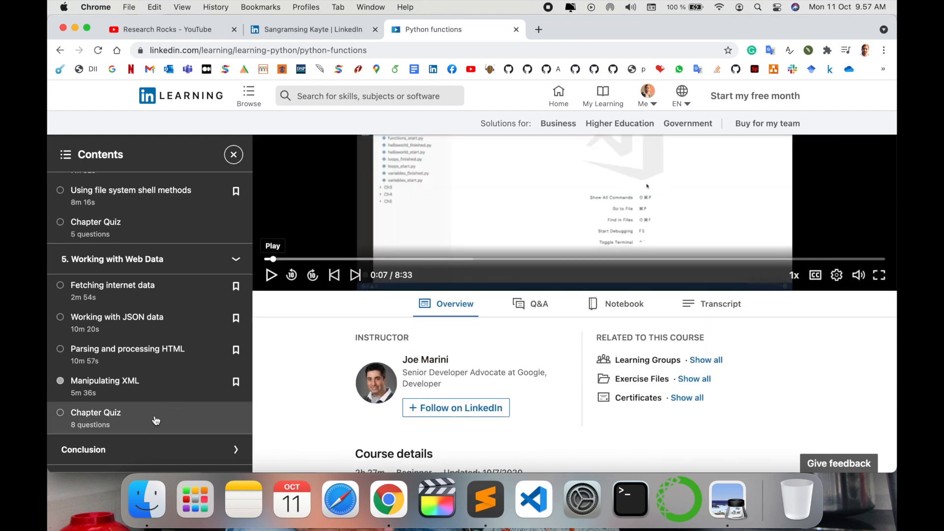
pyautogui.moveTo(145, 420)
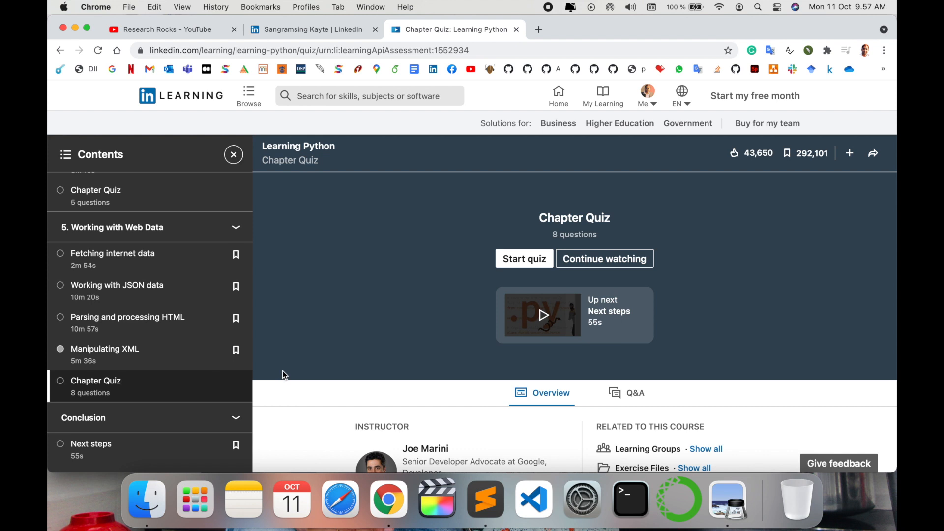
# Step: Close the Contents panel and go to the LinkedIn Learning homepage
pyautogui.click(234, 155)
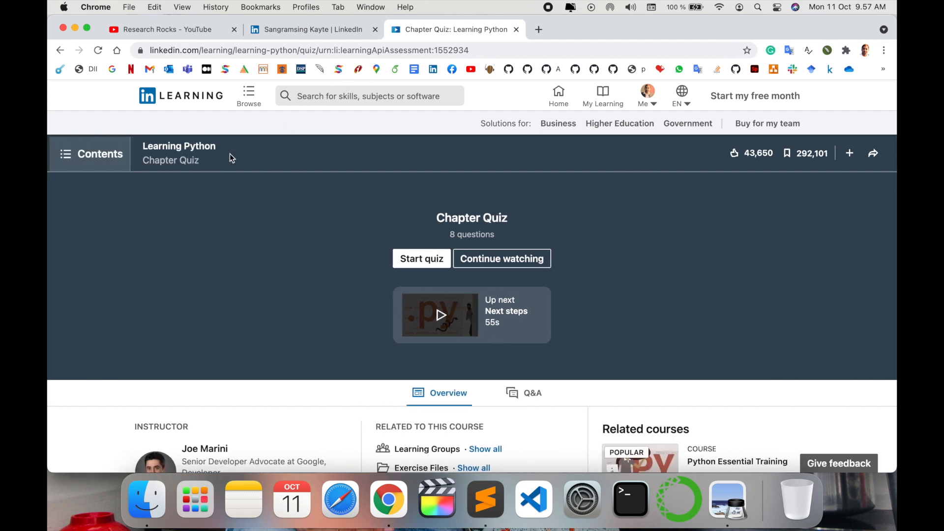
pyautogui.click(361, 95)
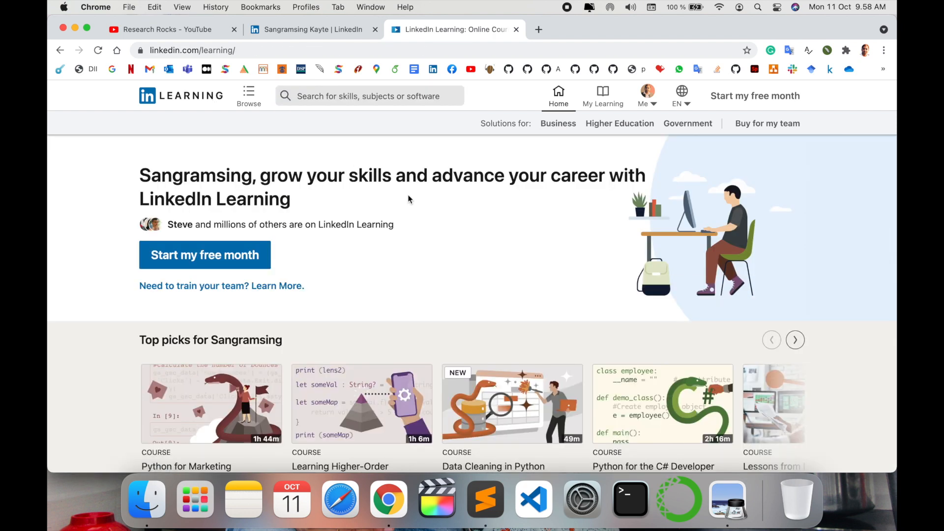
# Step: Scroll through the homepage course carousels, then show Browse by topic search suggestions
pyautogui.scroll(-3)
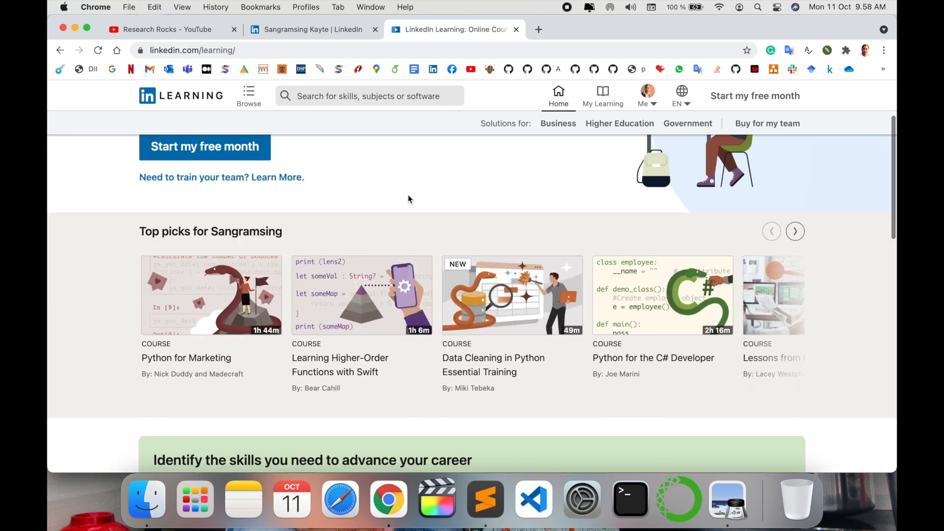
pyautogui.scroll(-3)
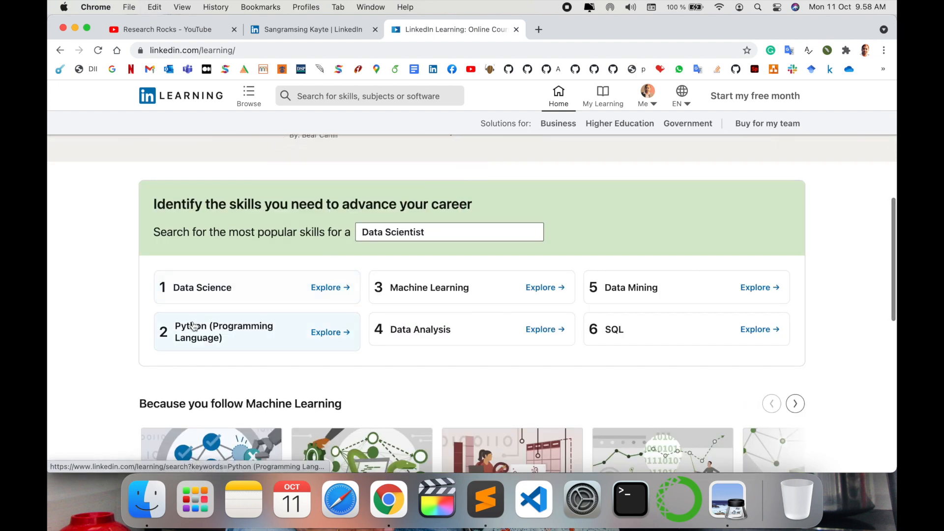
pyautogui.moveTo(292, 318)
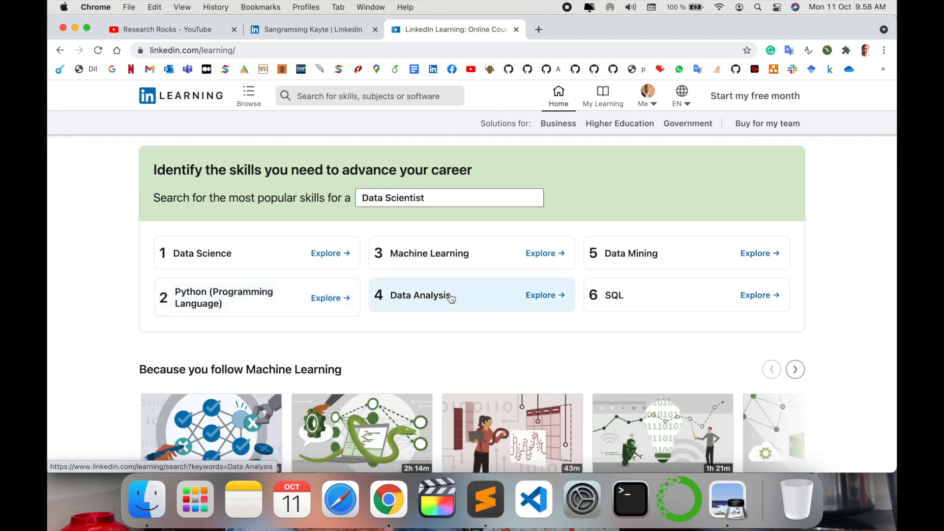
pyautogui.moveTo(636, 274)
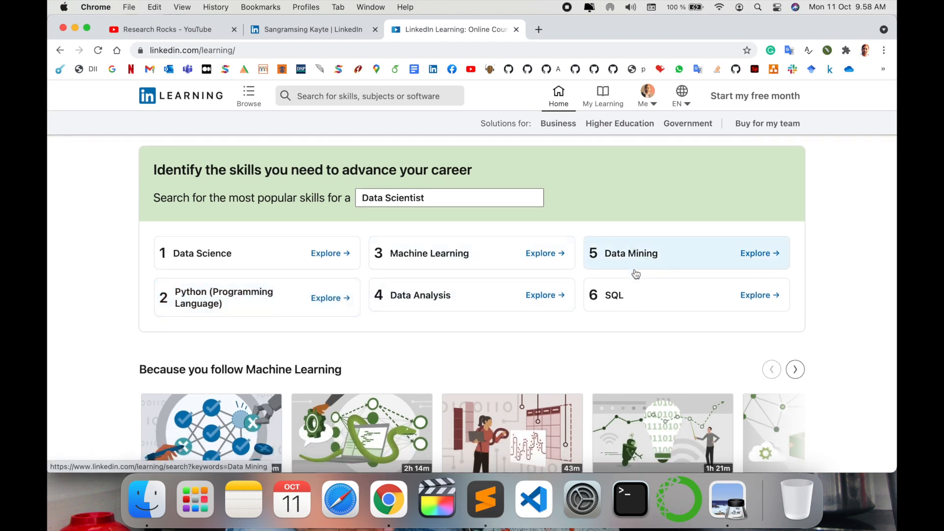
pyautogui.scroll(-3)
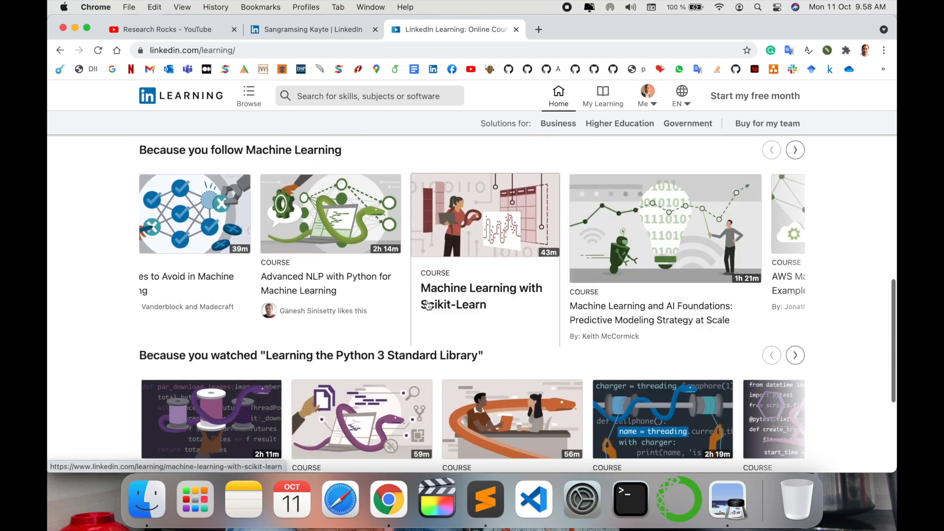
pyautogui.scroll(-3)
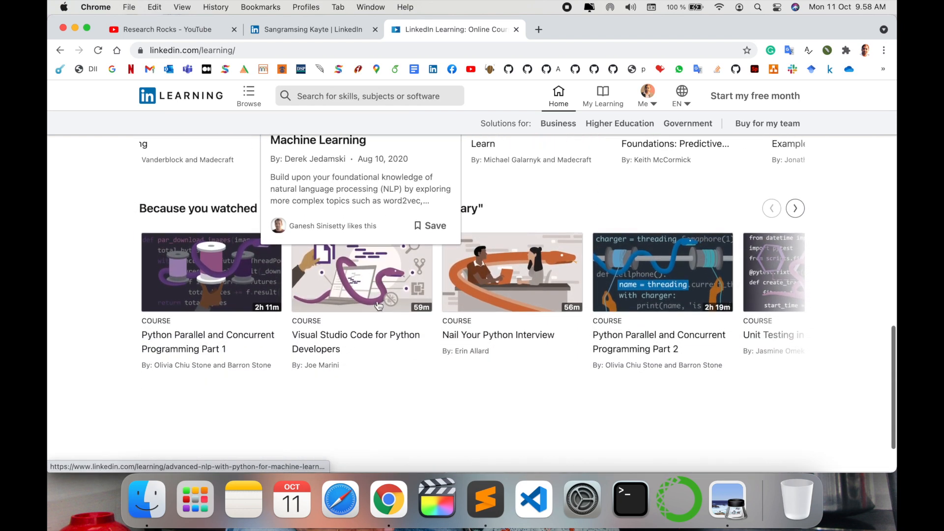
pyautogui.scroll(-3)
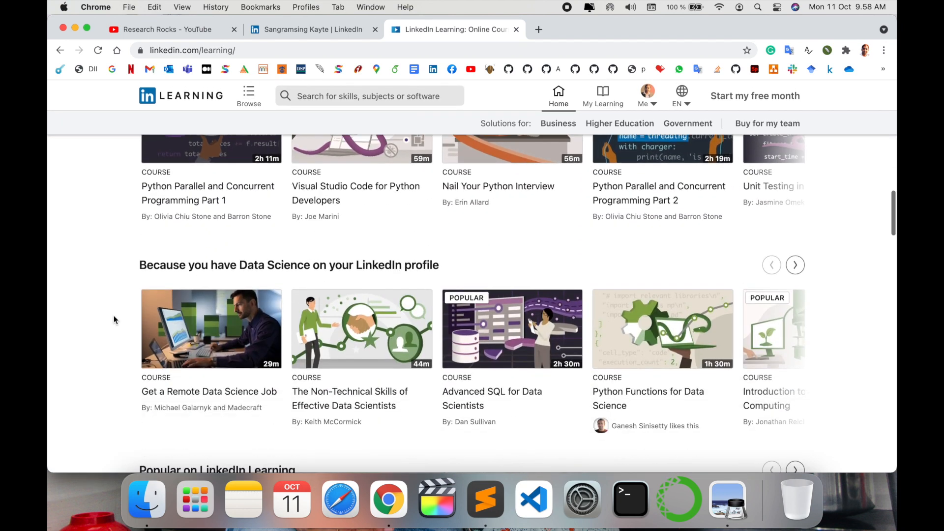
pyautogui.scroll(-3)
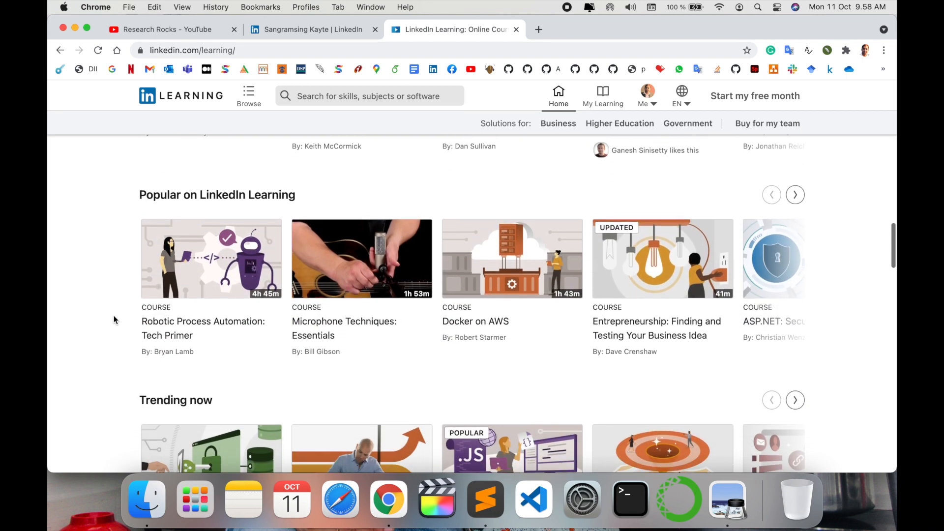
pyautogui.scroll(-3)
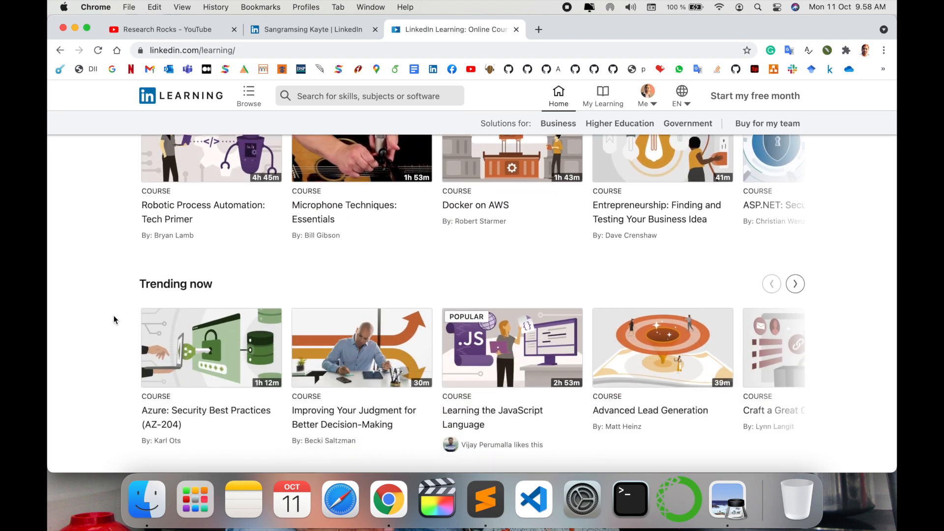
pyautogui.scroll(-3)
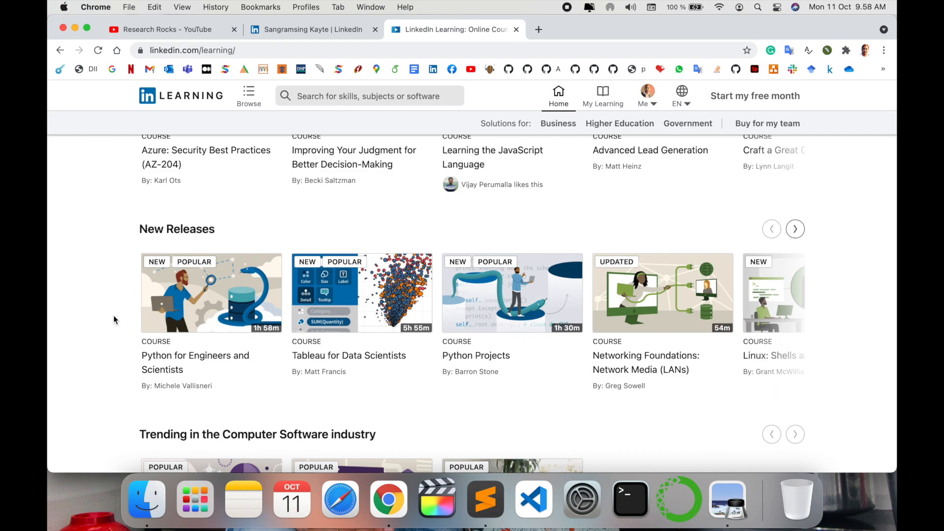
pyautogui.scroll(-3)
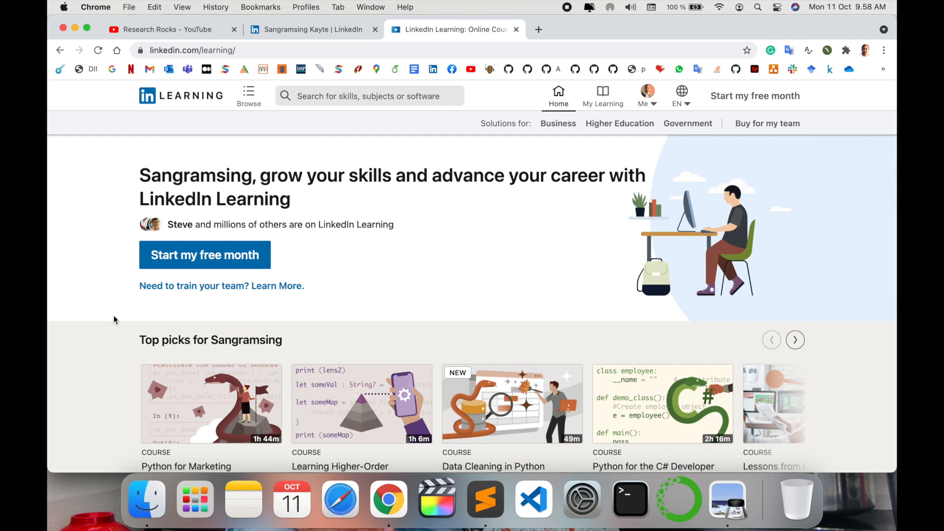
pyautogui.click(361, 95)
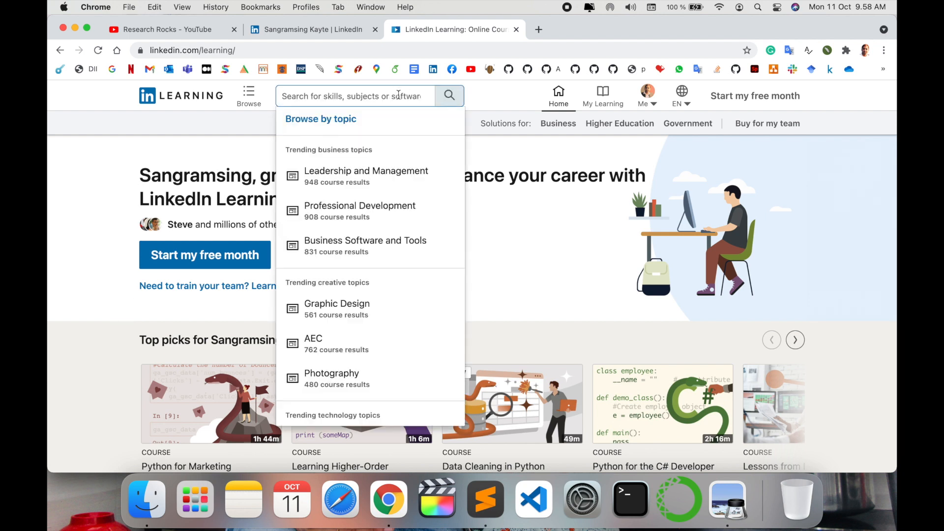